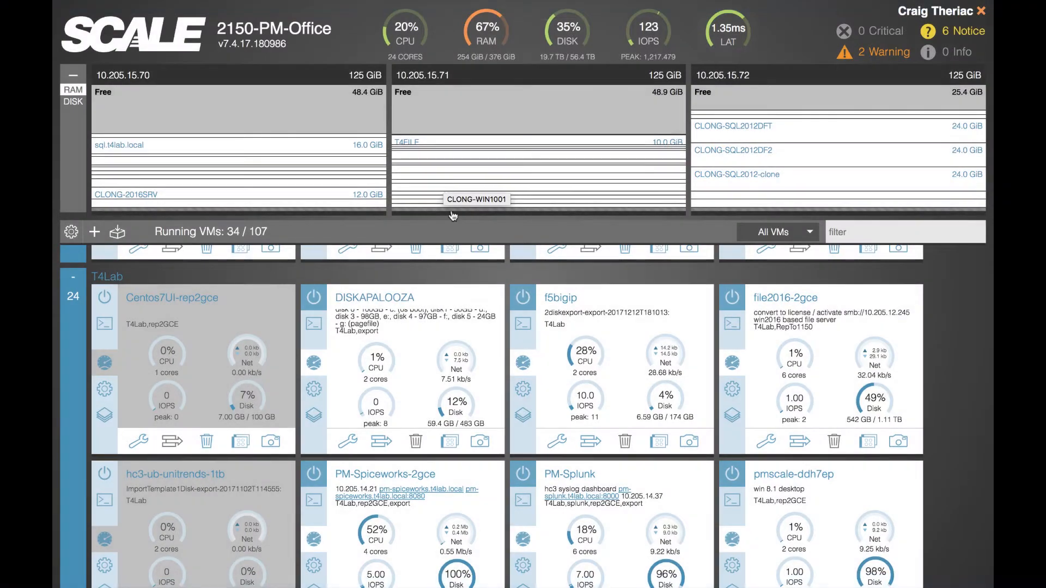
mouse_move(461, 248)
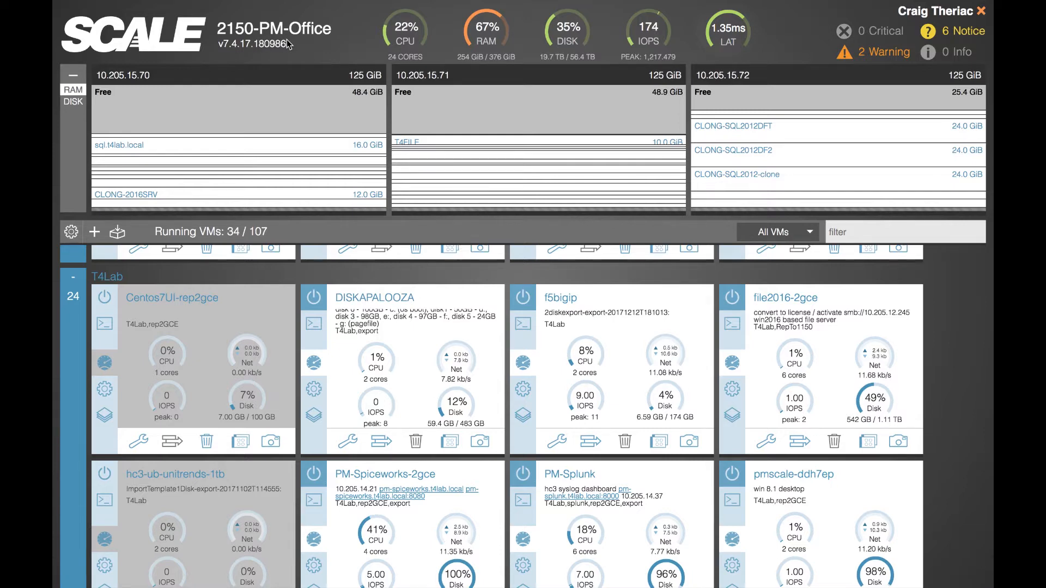
mouse_move(485, 37)
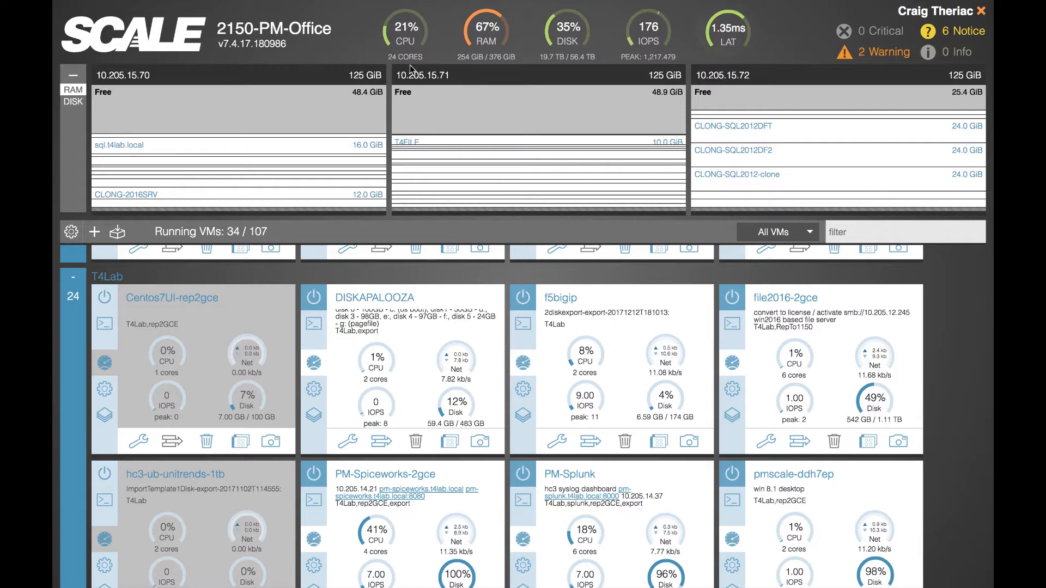
mouse_move(543, 161)
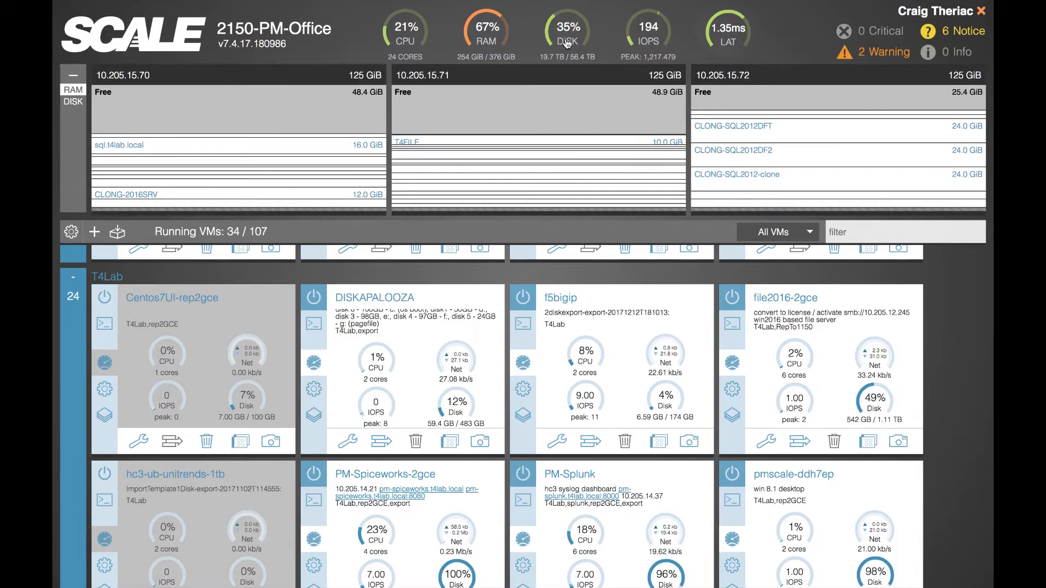
Open Storage Details from the DISK gauge, check the 19.4 TB over-provisioned figure, then return to Utilization
left_click(567, 32)
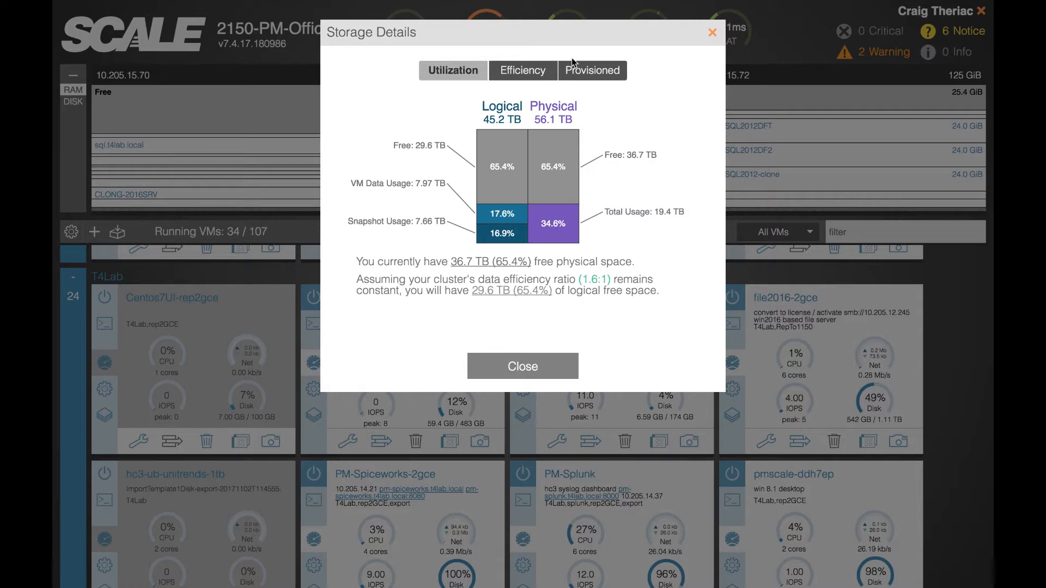
left_click(523, 71)
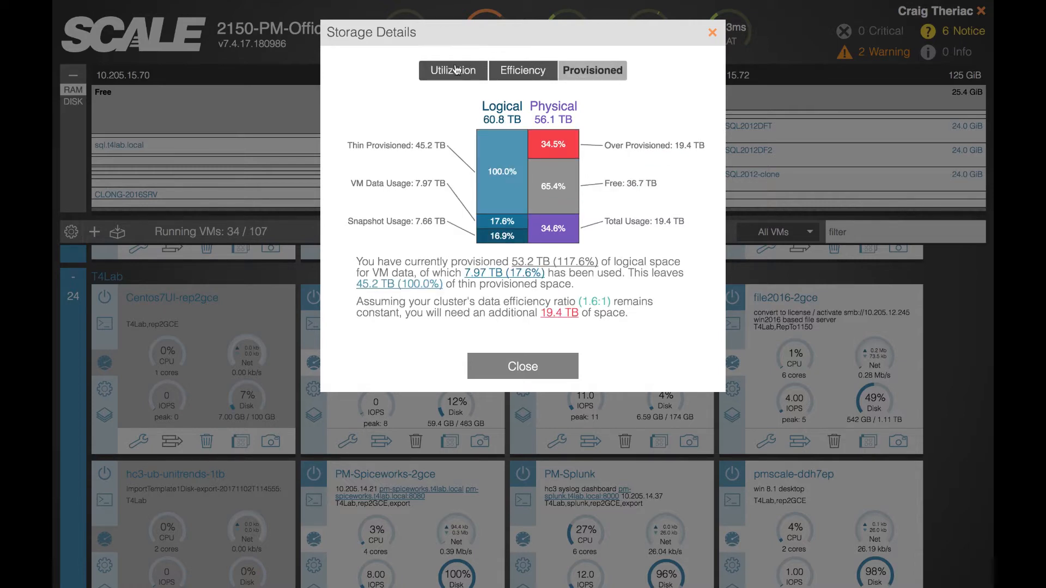
left_click(452, 70)
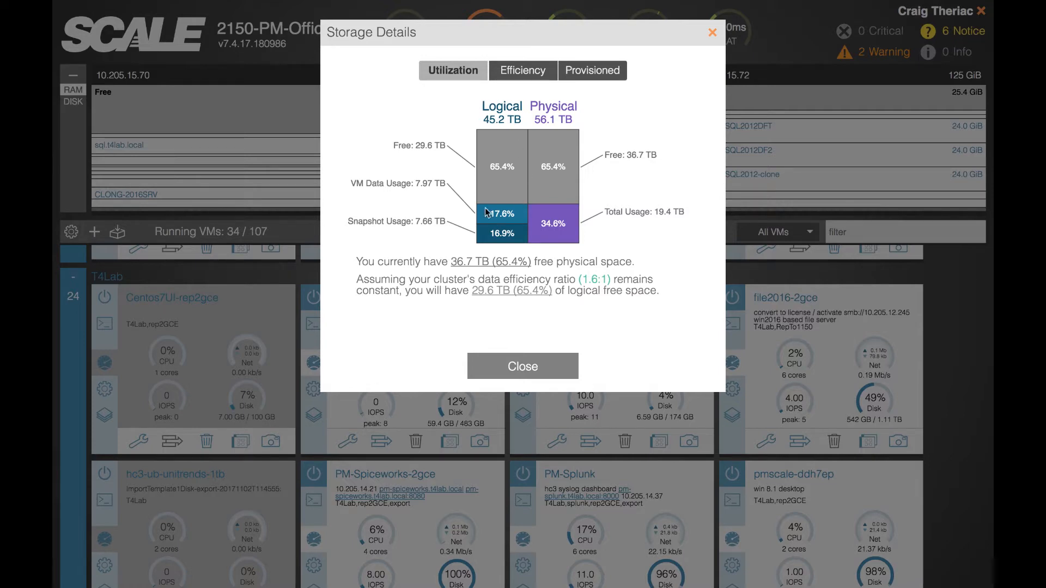
mouse_move(564, 124)
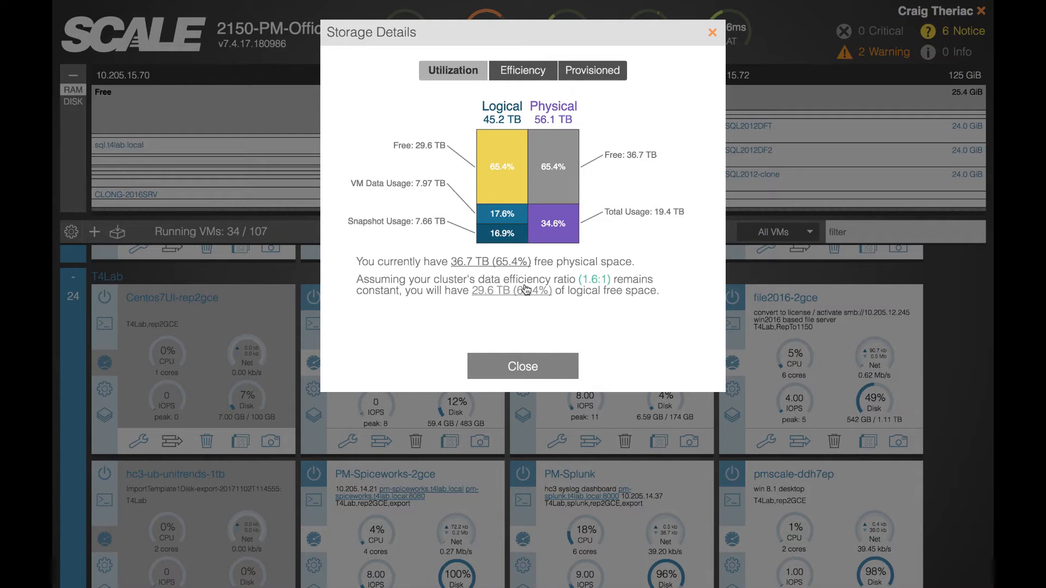
mouse_move(520, 295)
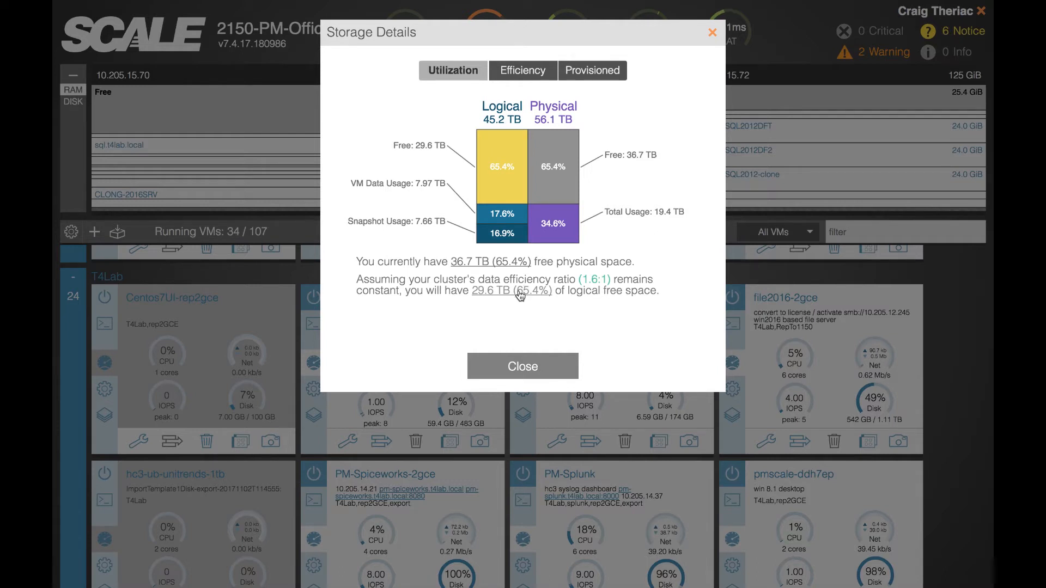
Show the Efficiency view: 28.1 TB logical, 56.1 TB physical, 11.9 TB saved by dedupe
left_click(523, 71)
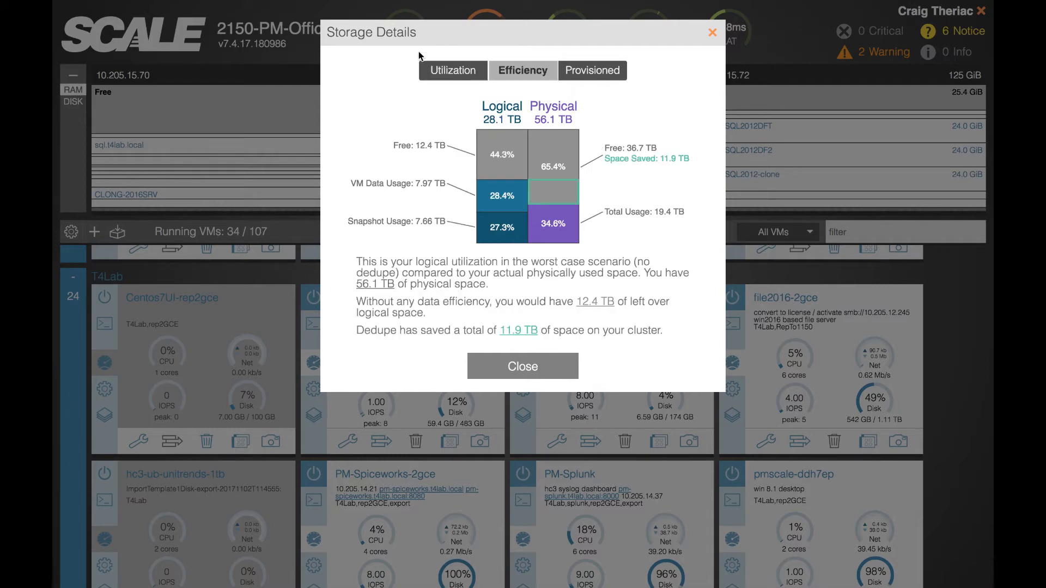
mouse_move(659, 271)
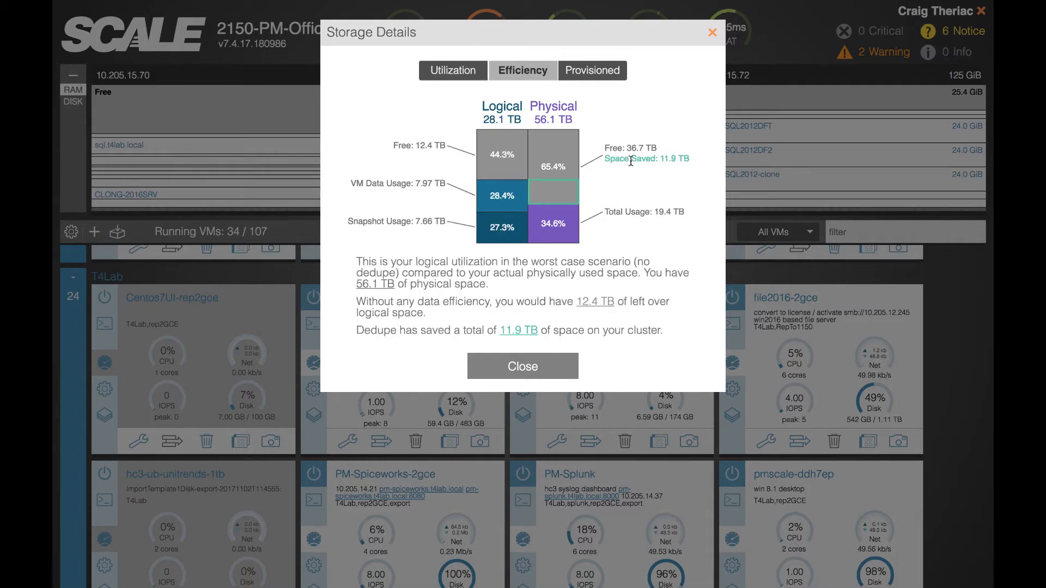
mouse_move(610, 161)
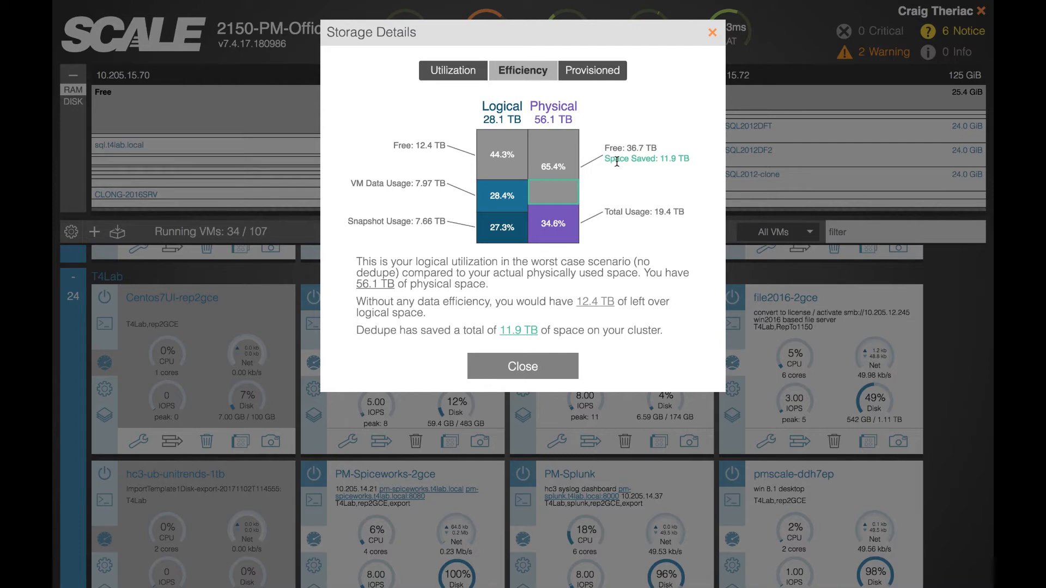
mouse_move(519, 259)
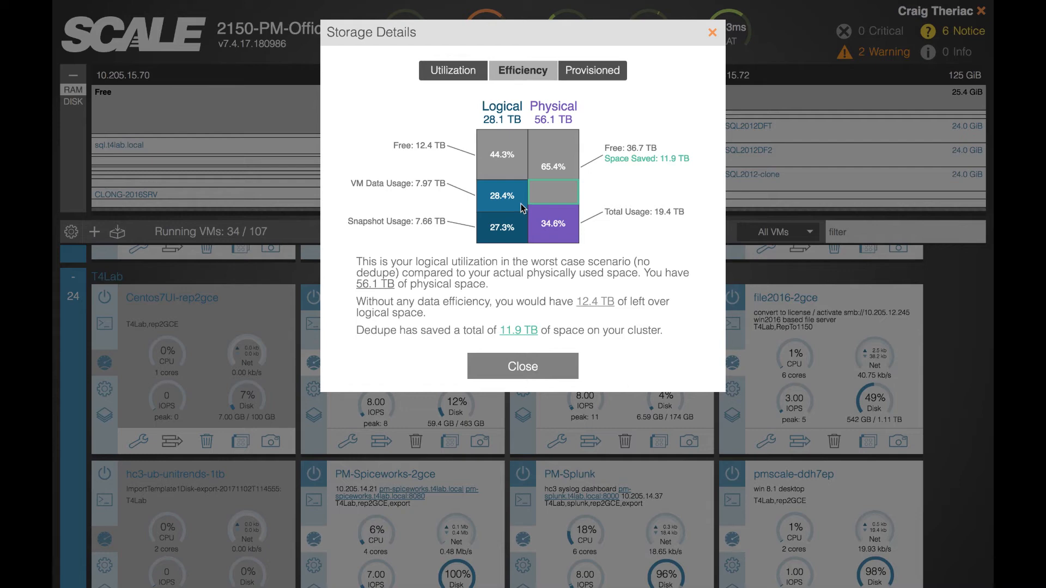
mouse_move(467, 237)
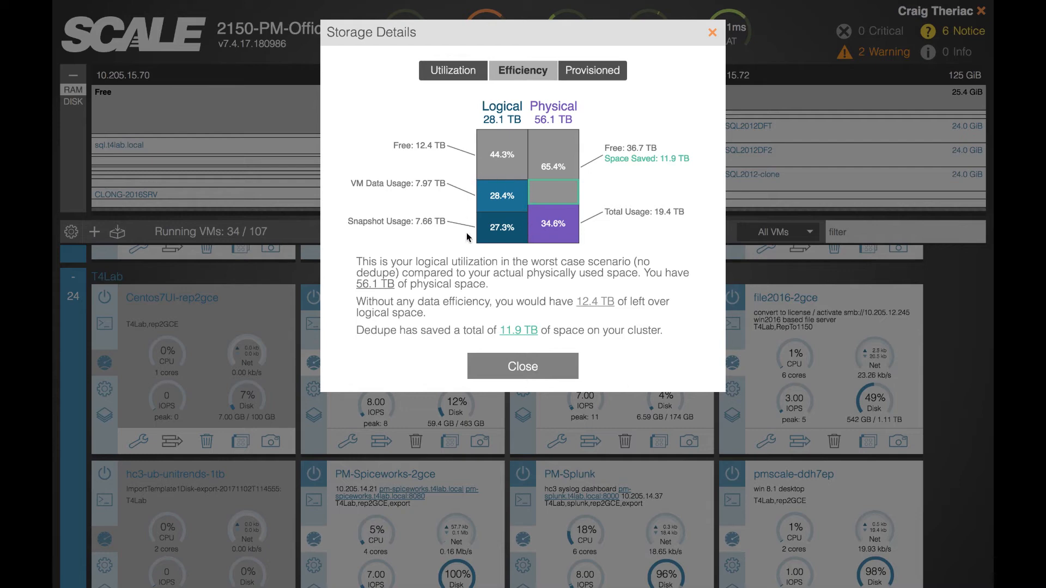
mouse_move(476, 187)
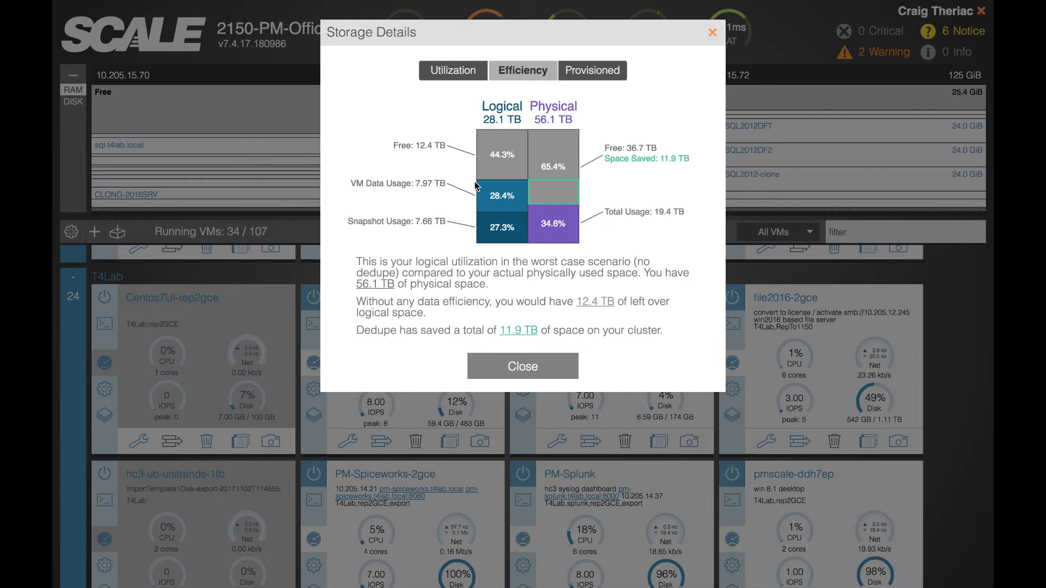
mouse_move(582, 214)
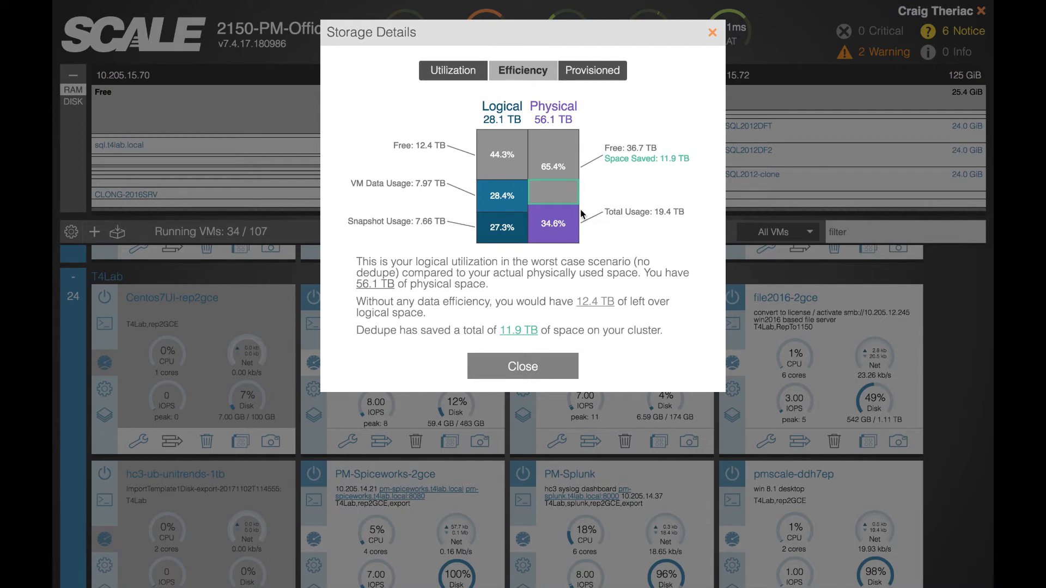
mouse_move(631, 179)
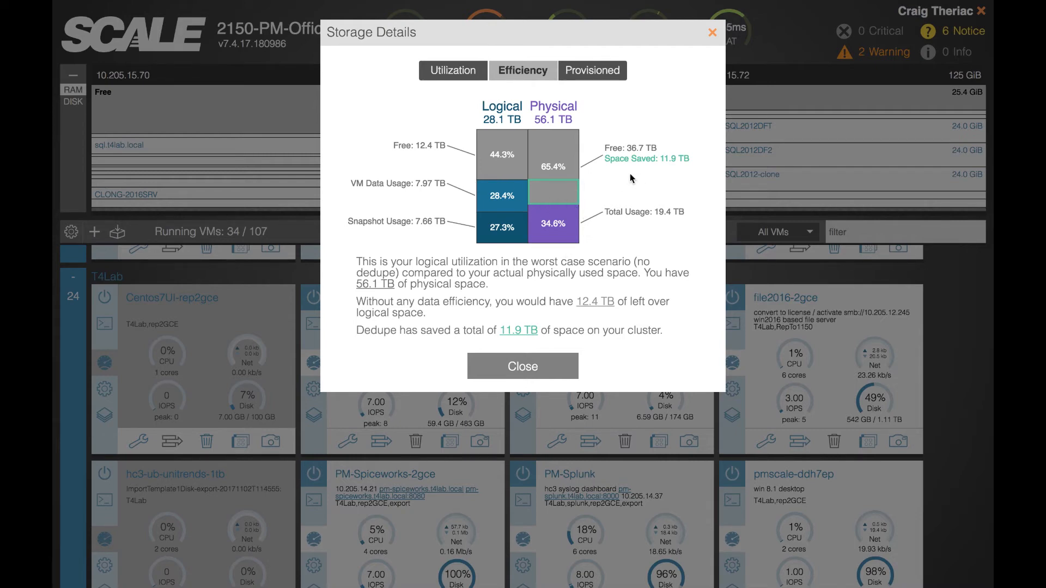
mouse_move(626, 211)
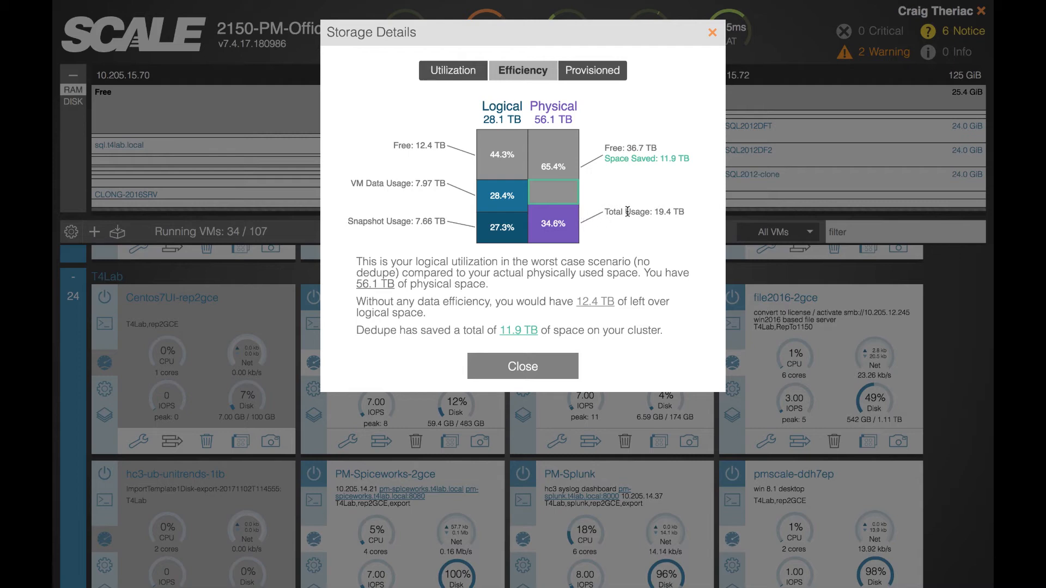
mouse_move(443, 180)
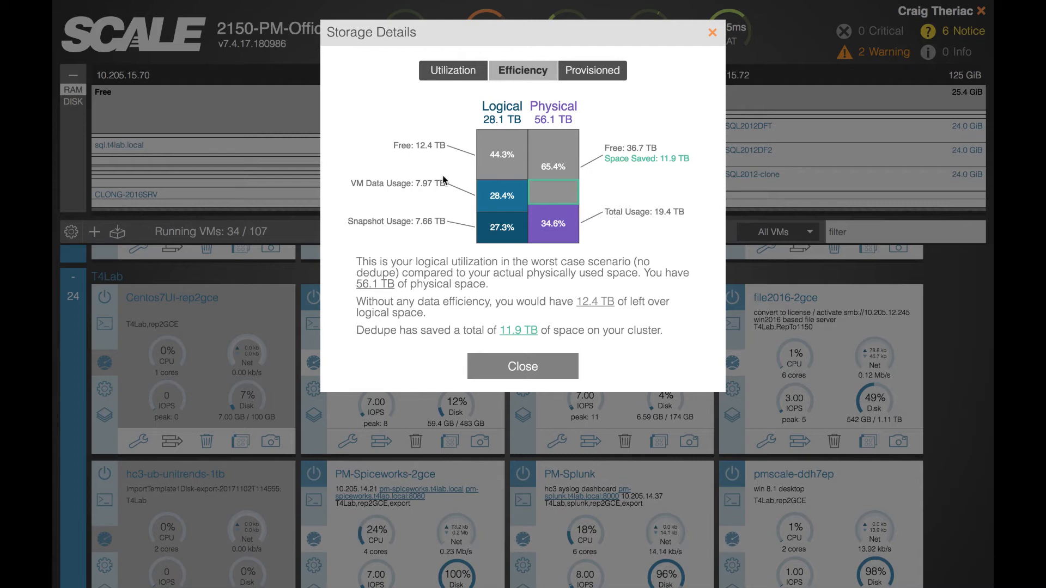
mouse_move(504, 217)
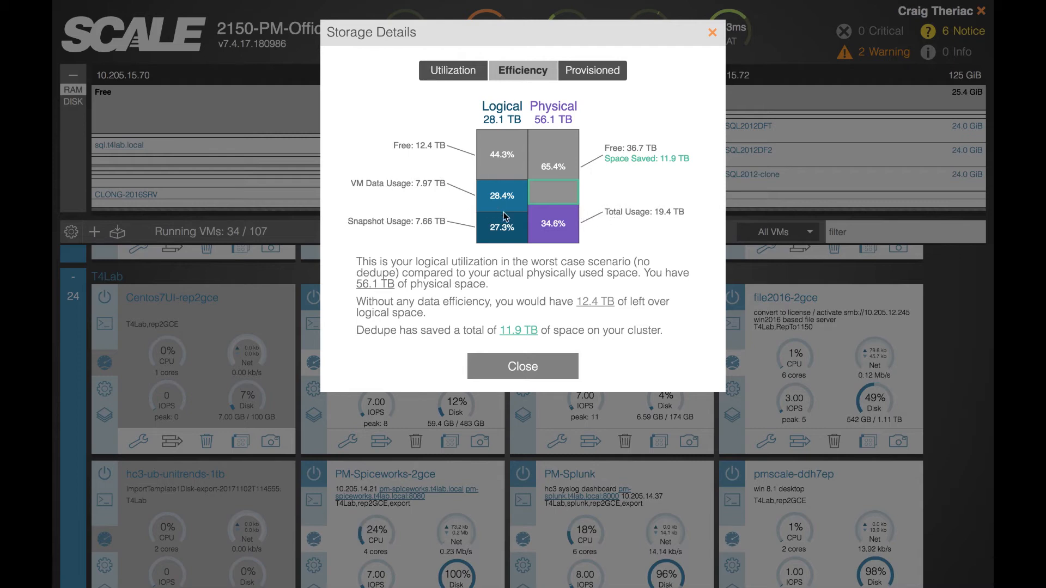
mouse_move(507, 212)
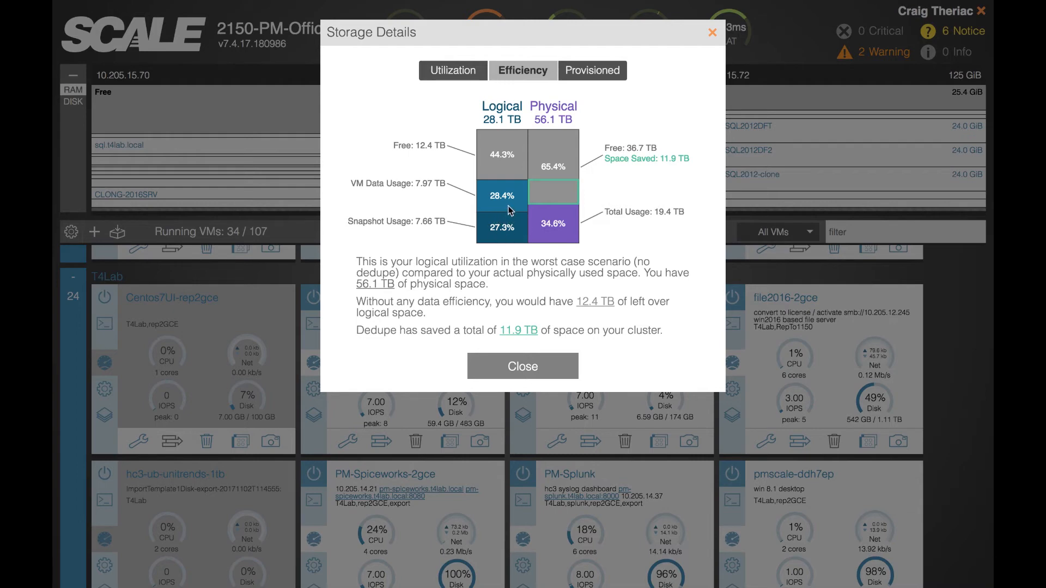
mouse_move(661, 171)
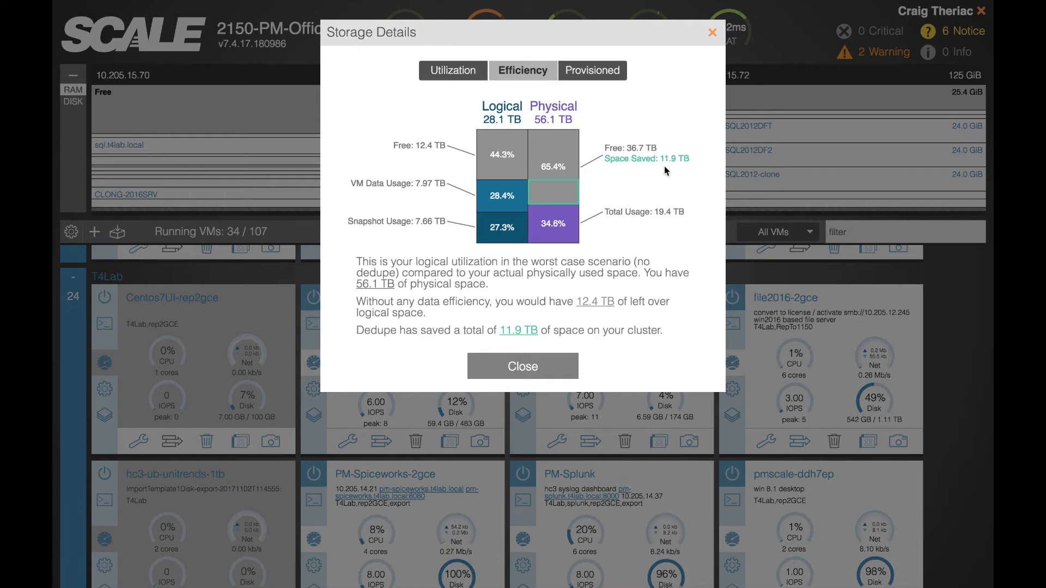
Review the thin-provisioning and over-provisioned figures on the Provisioned view, then close Storage Details
left_click(591, 70)
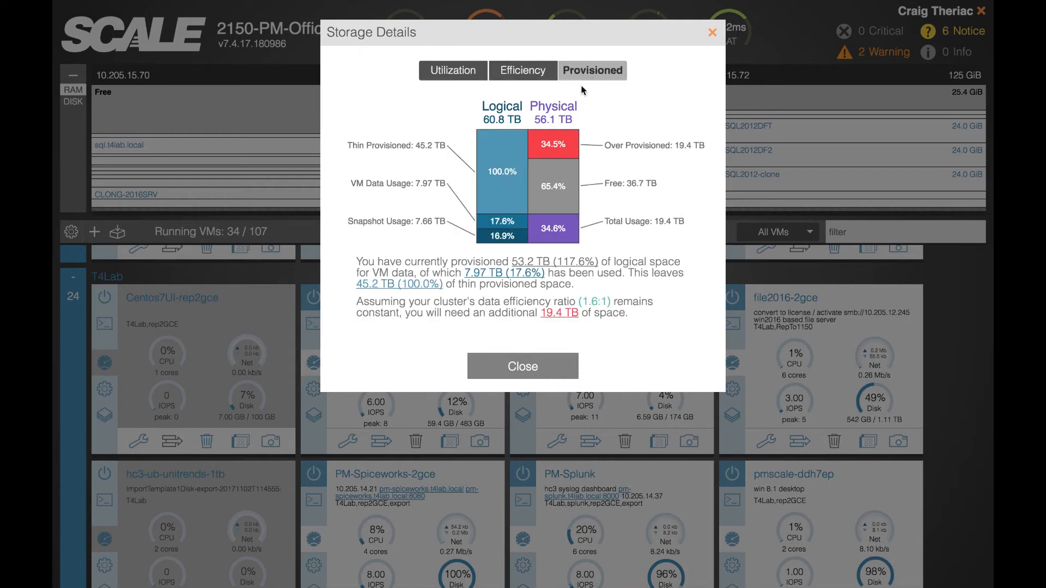
mouse_move(419, 174)
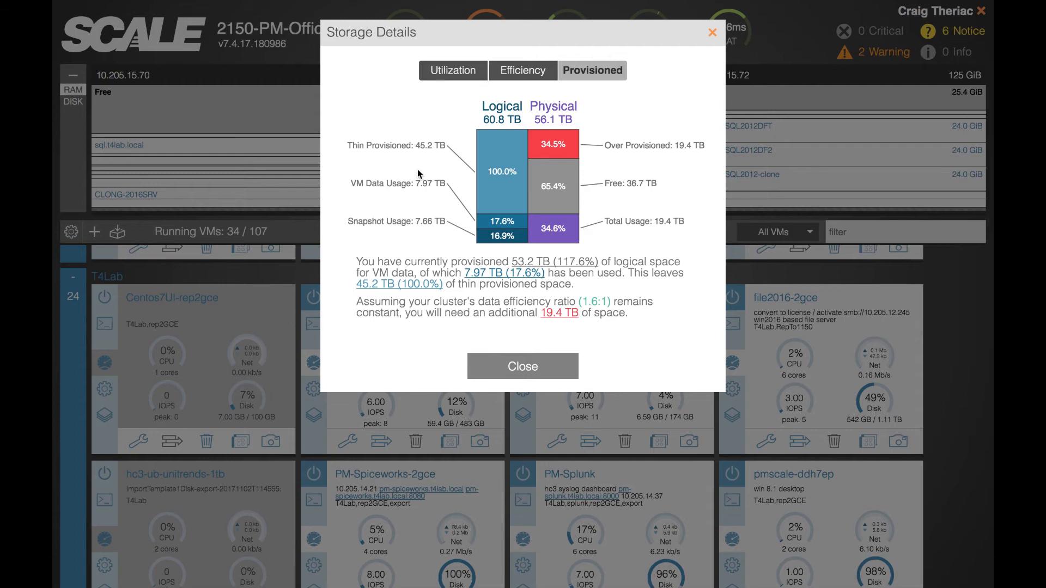
mouse_move(442, 223)
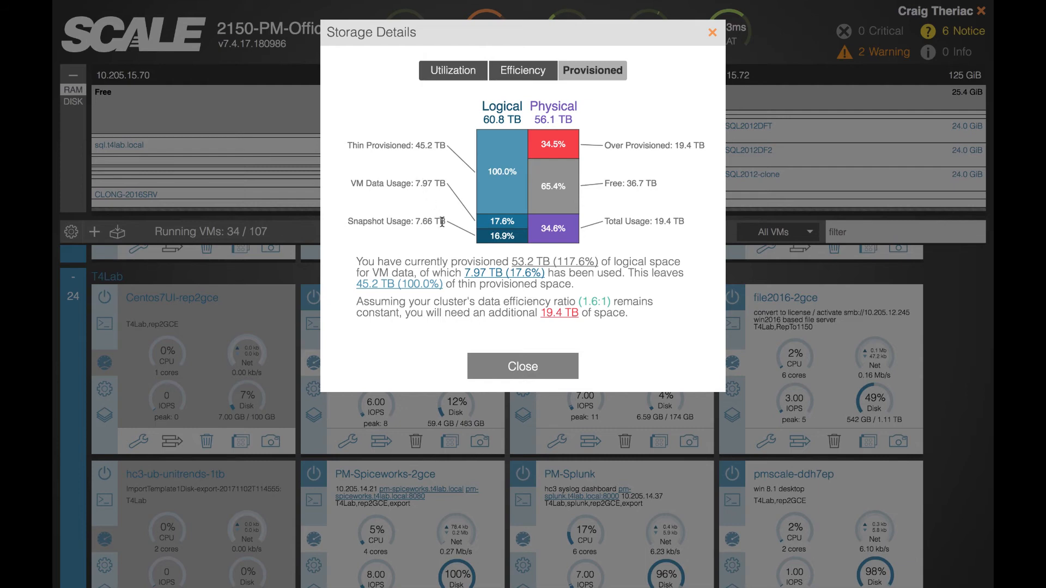
mouse_move(482, 221)
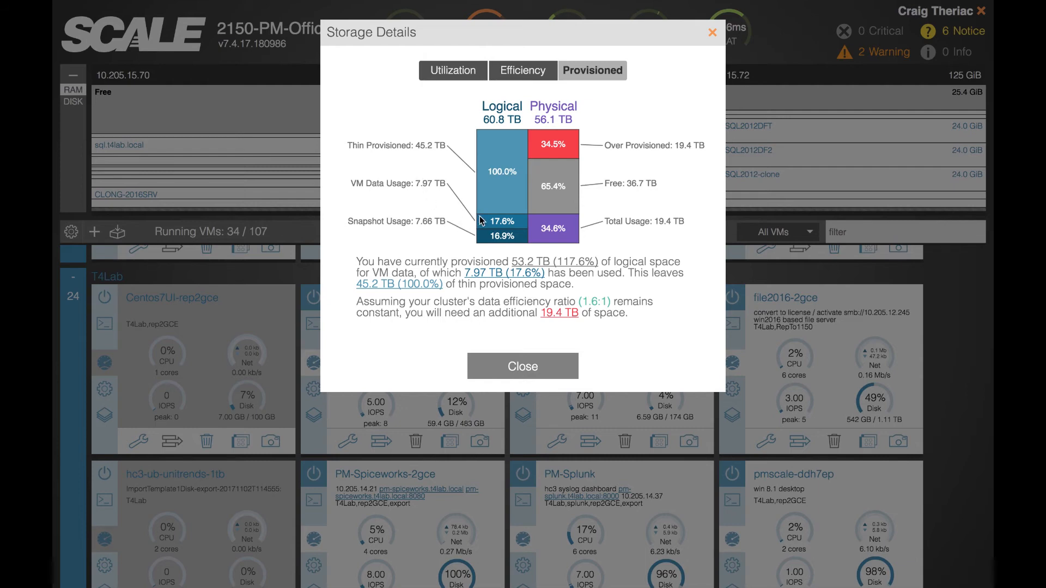
mouse_move(435, 205)
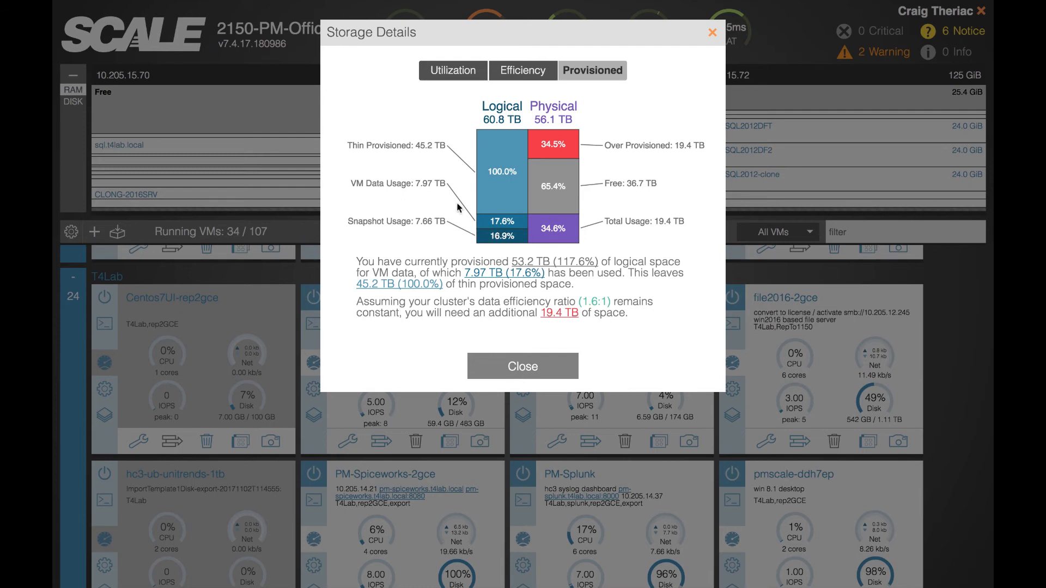
mouse_move(492, 248)
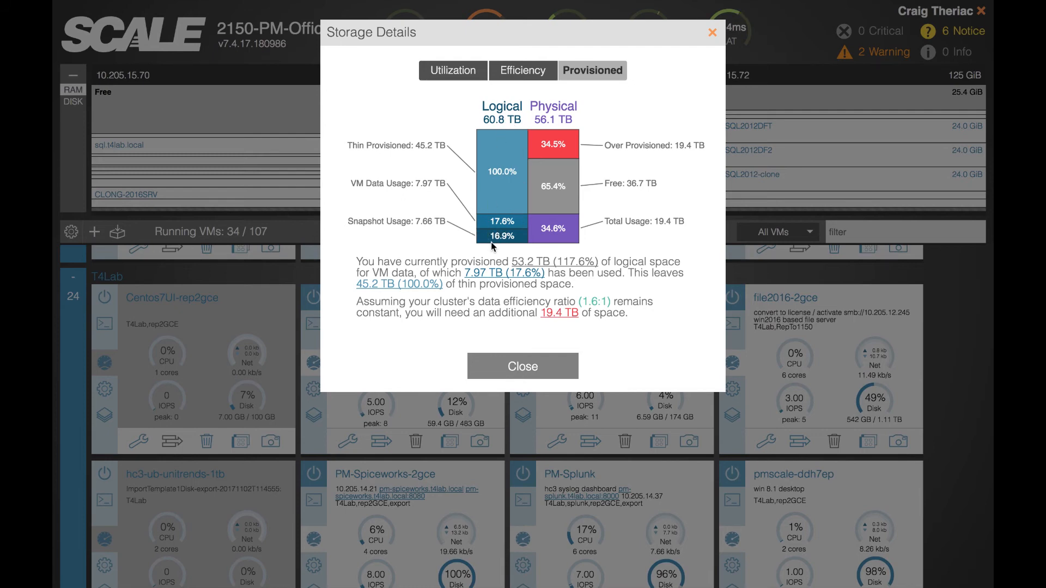
mouse_move(543, 210)
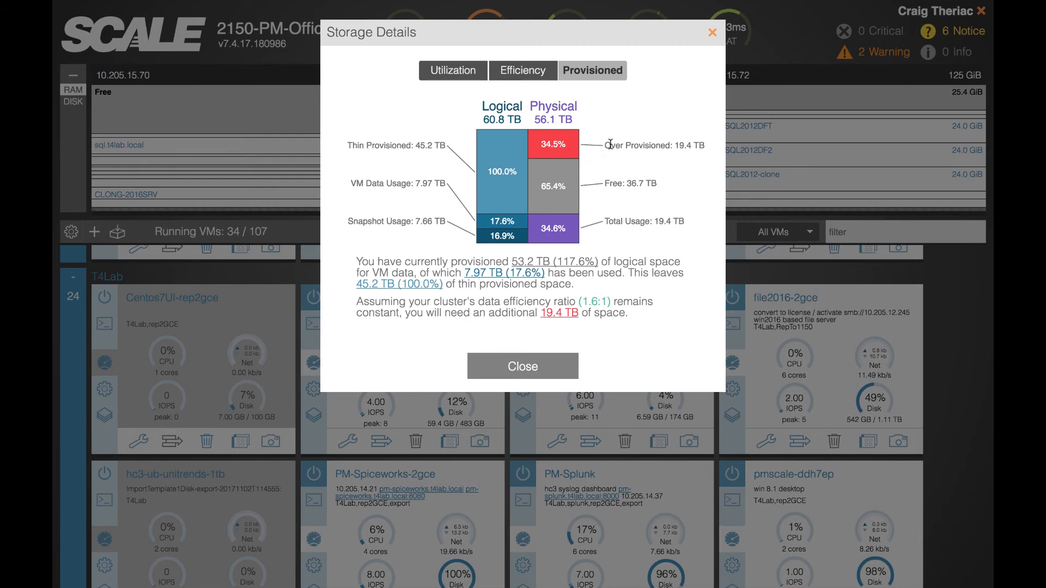
mouse_move(467, 178)
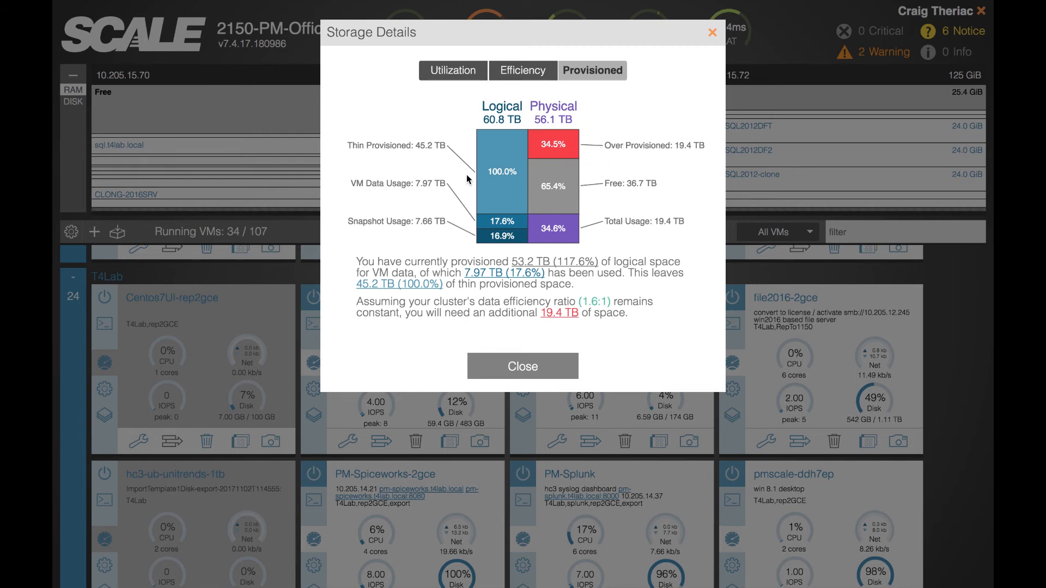
mouse_move(438, 200)
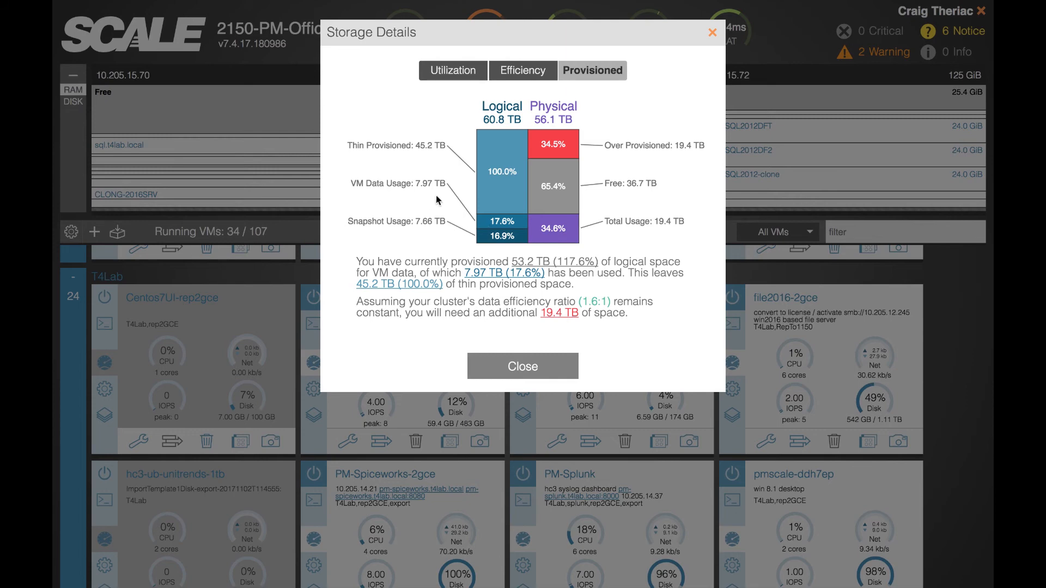
mouse_move(384, 244)
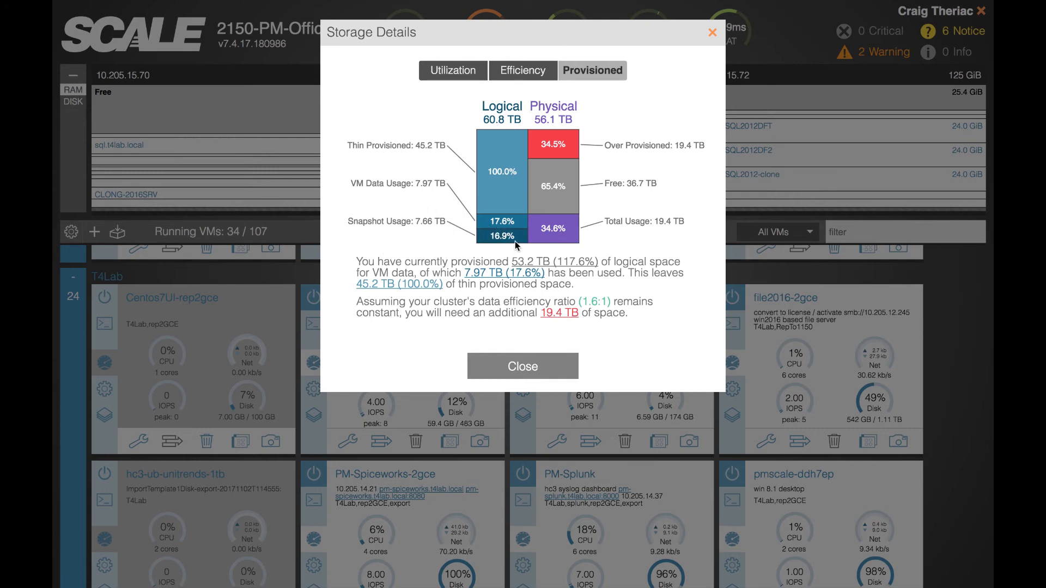
mouse_move(452, 160)
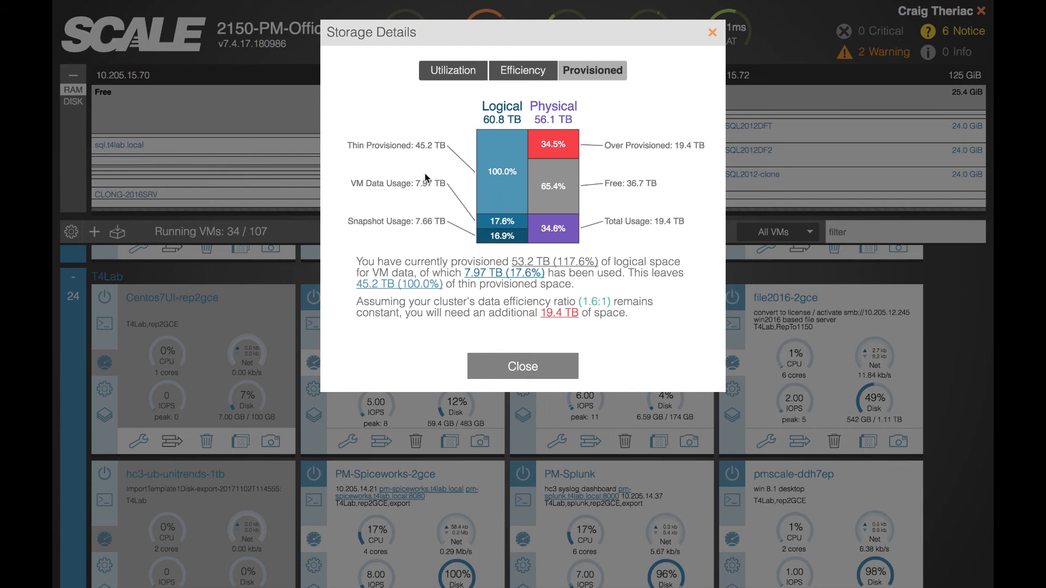
mouse_move(502, 255)
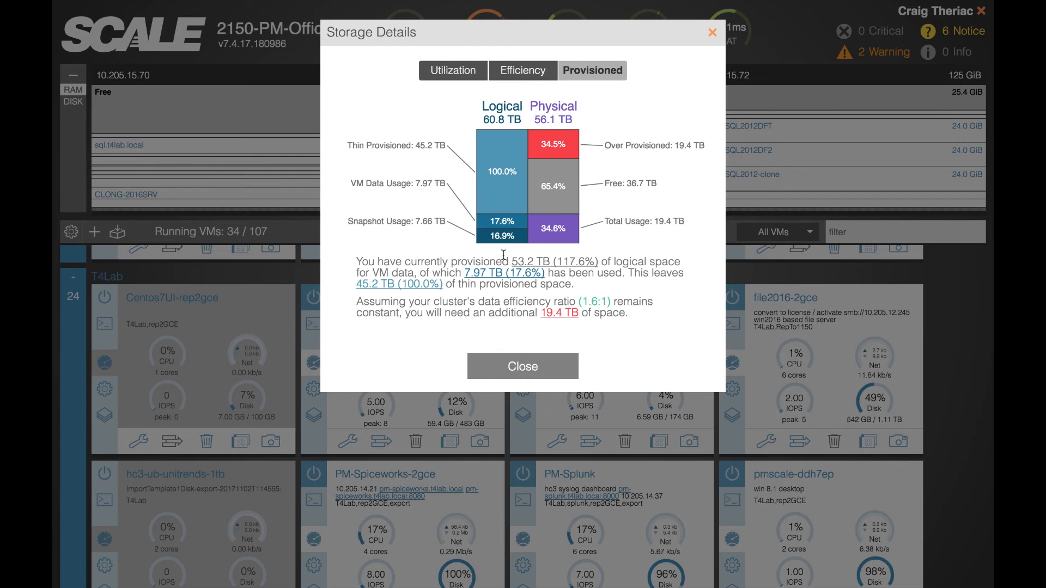
mouse_move(594, 120)
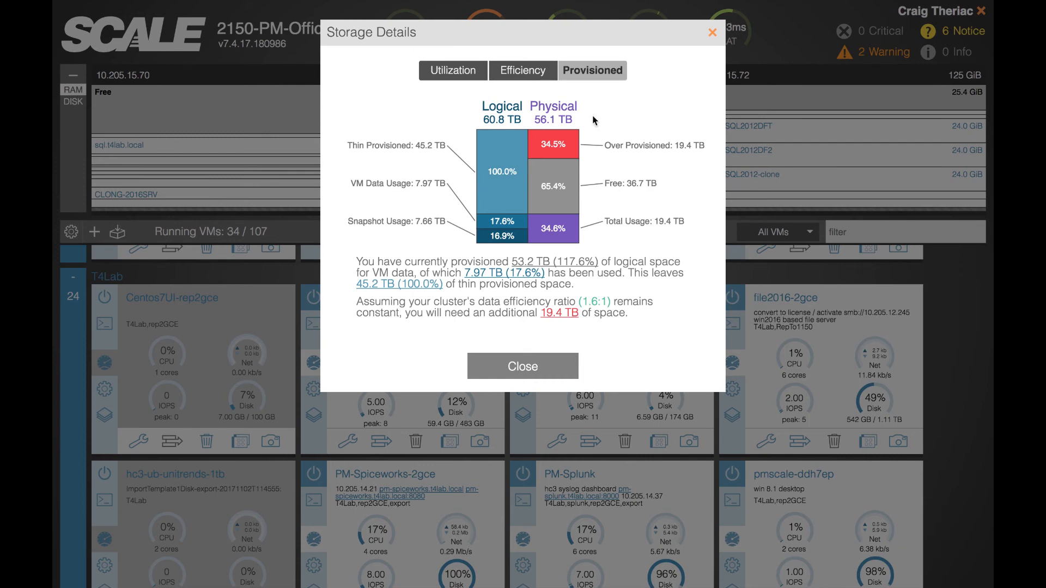
mouse_move(615, 186)
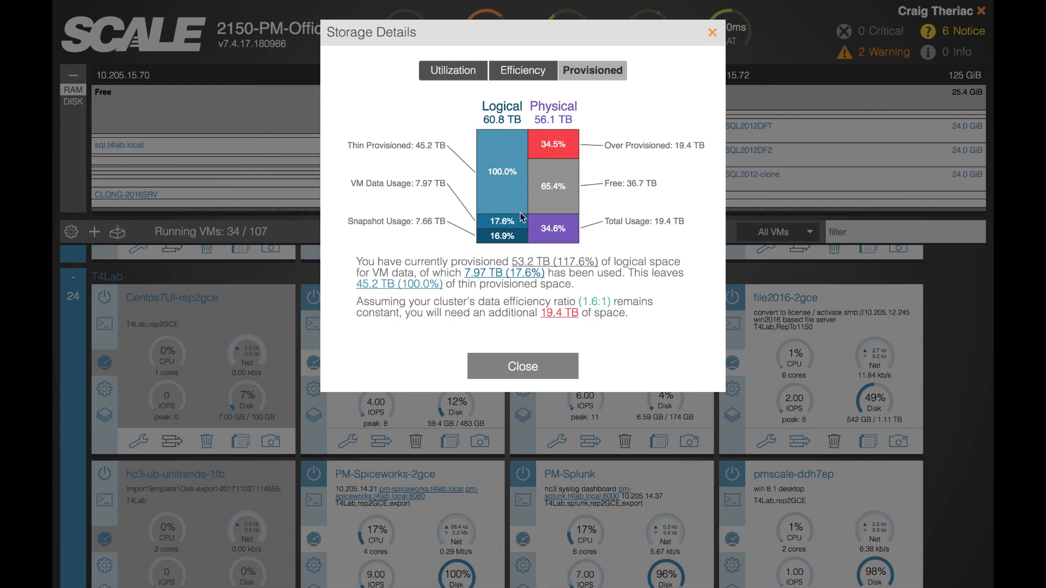
mouse_move(467, 221)
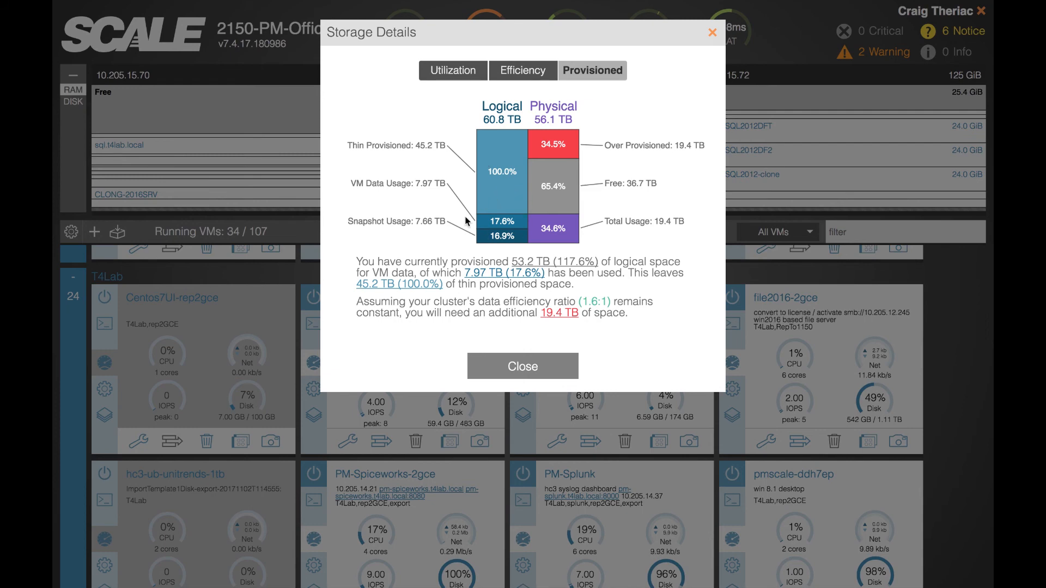
mouse_move(594, 175)
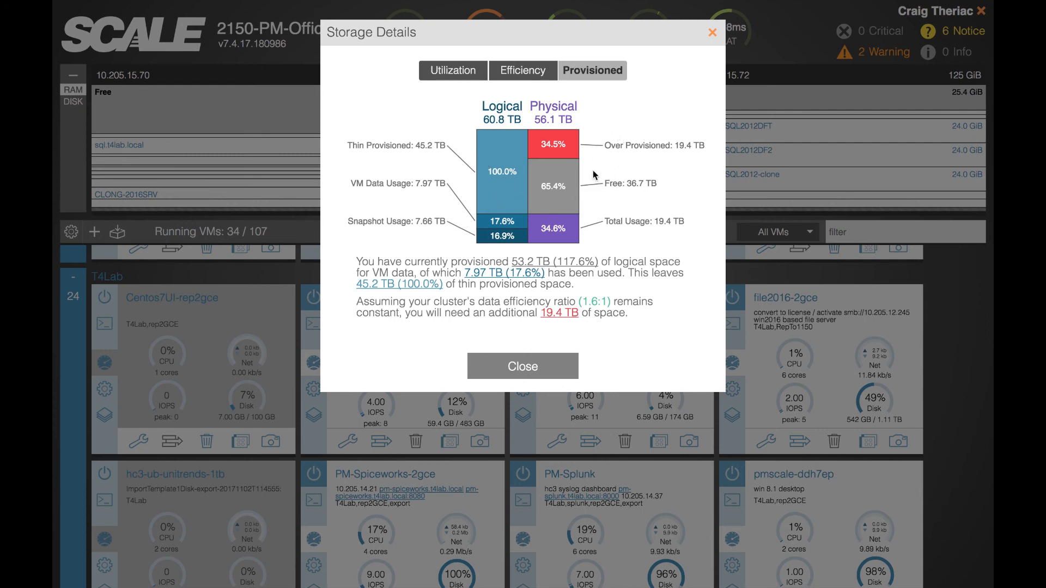
mouse_move(633, 175)
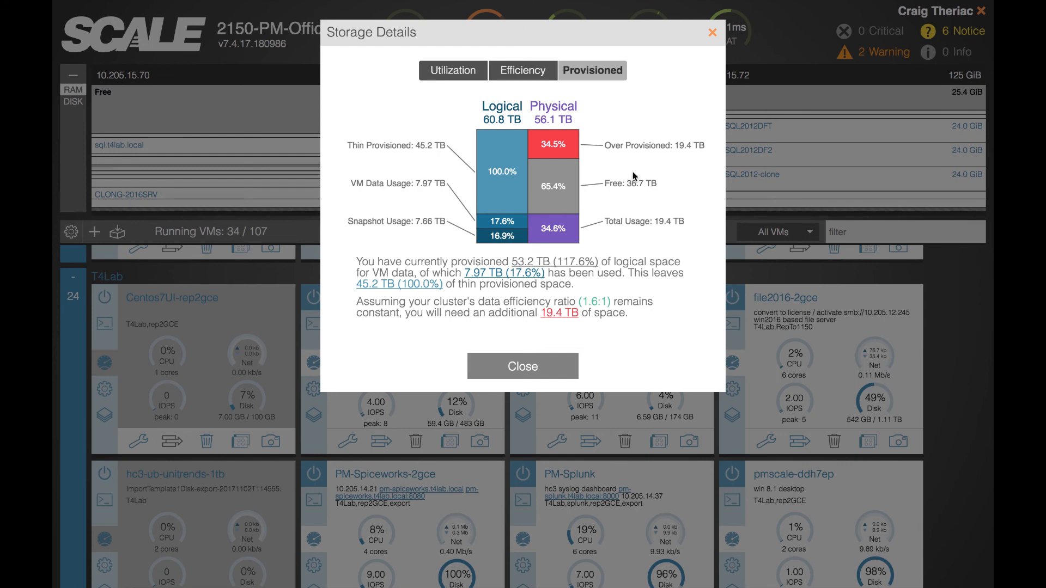
mouse_move(674, 146)
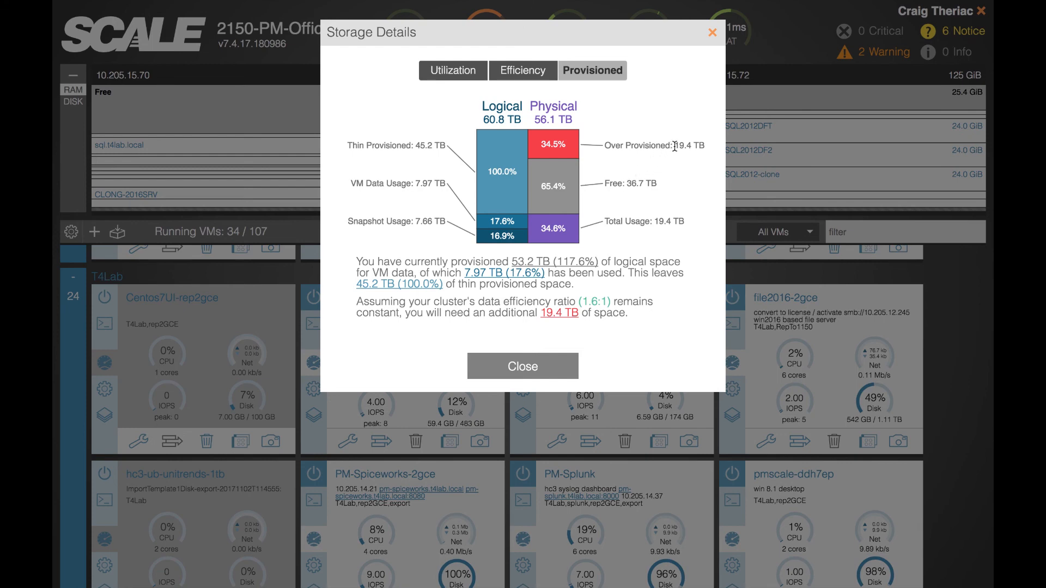
mouse_move(692, 101)
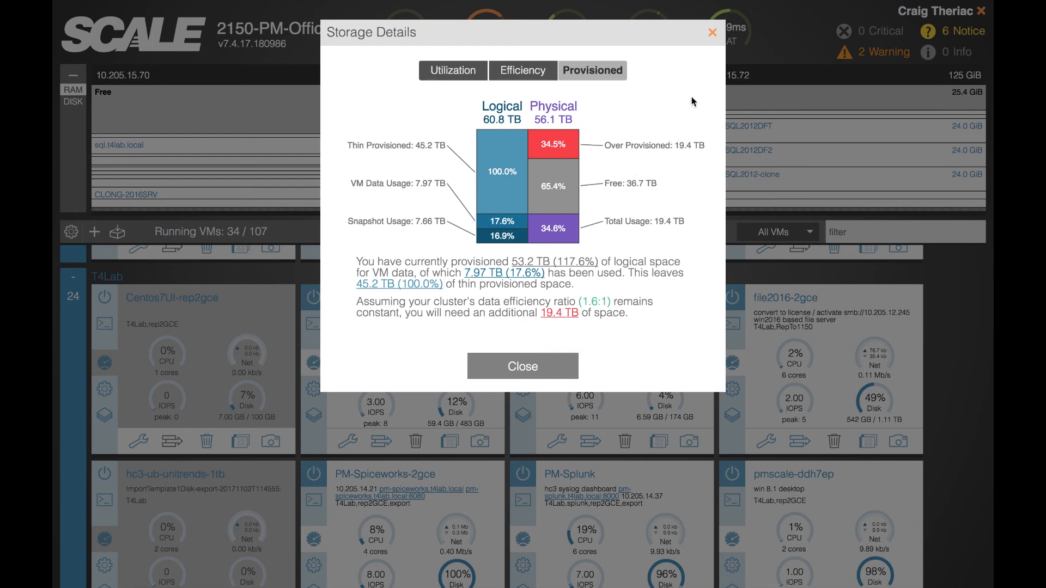
left_click(522, 365)
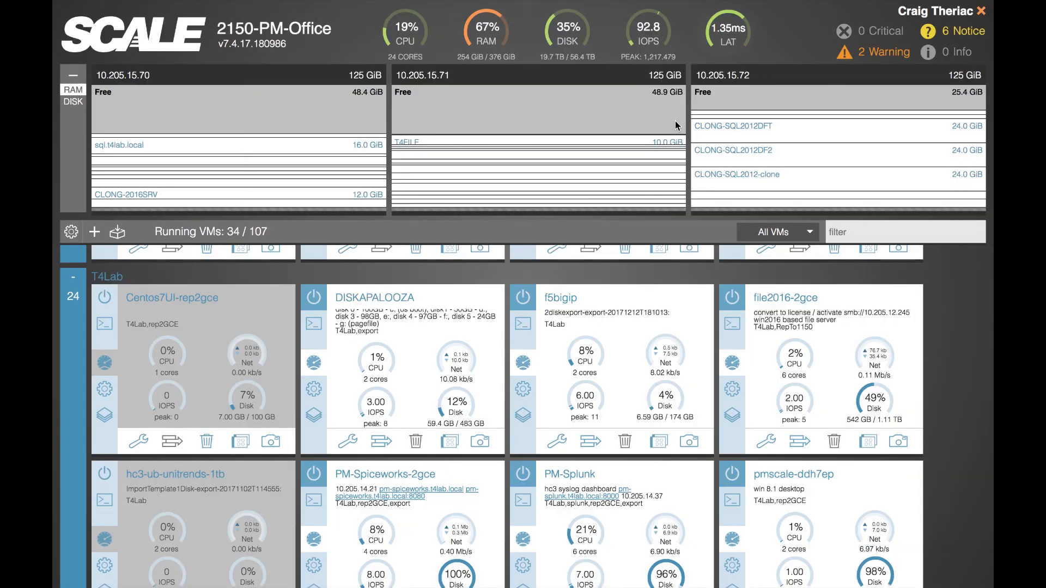